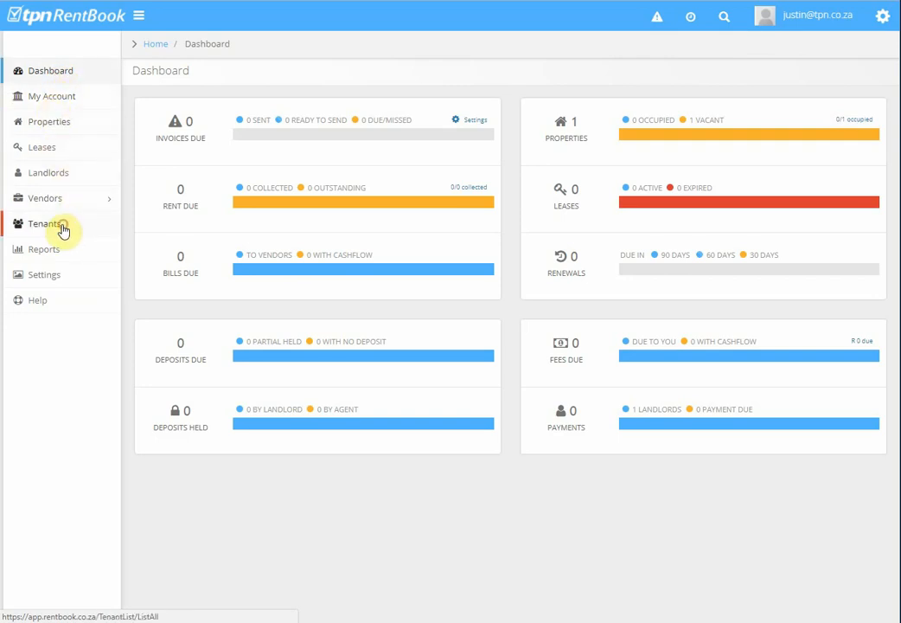
Open the Tenants list and start a new tenant entry form.
click(44, 224)
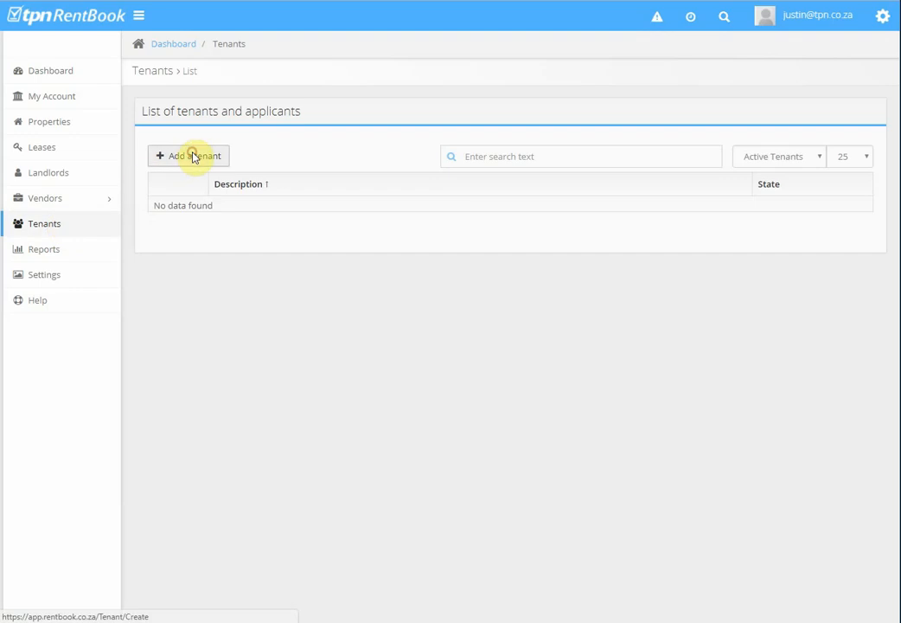
click(188, 155)
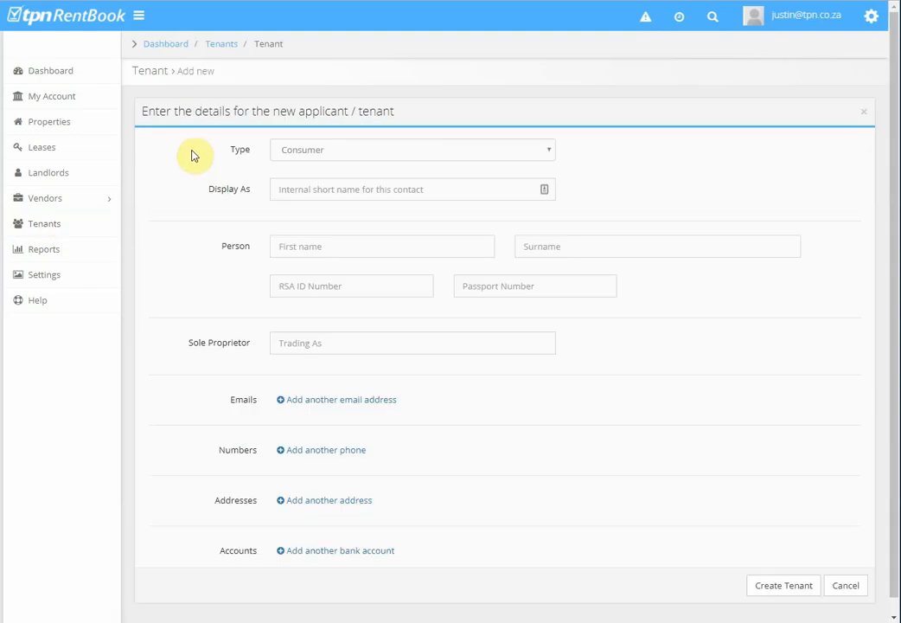
mouse_move(212, 148)
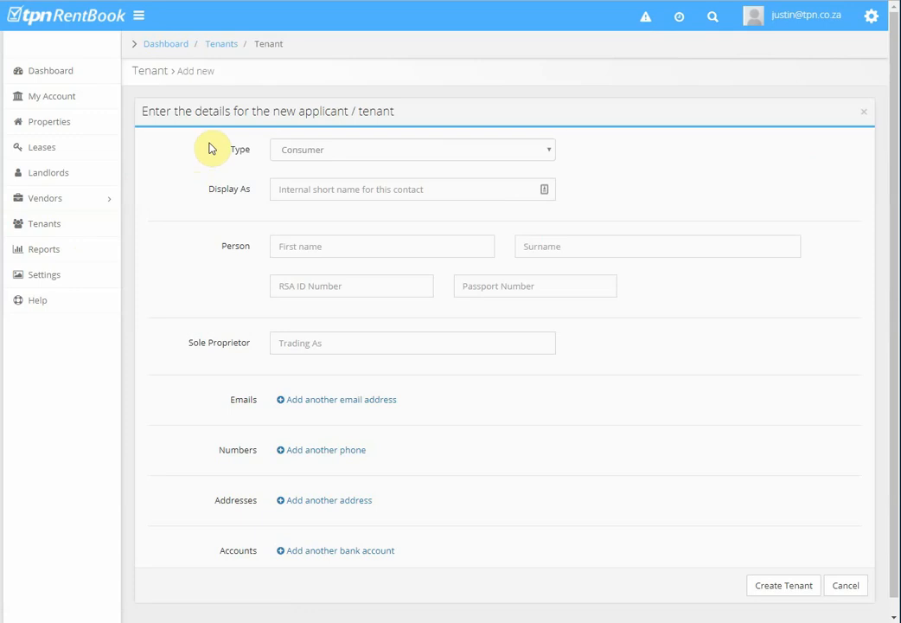
mouse_move(357, 161)
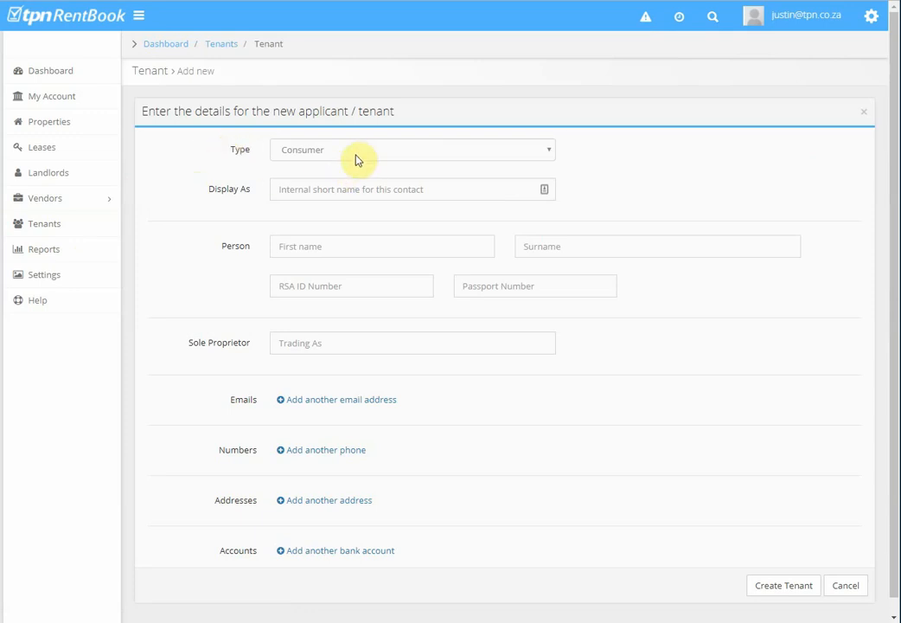
mouse_move(366, 159)
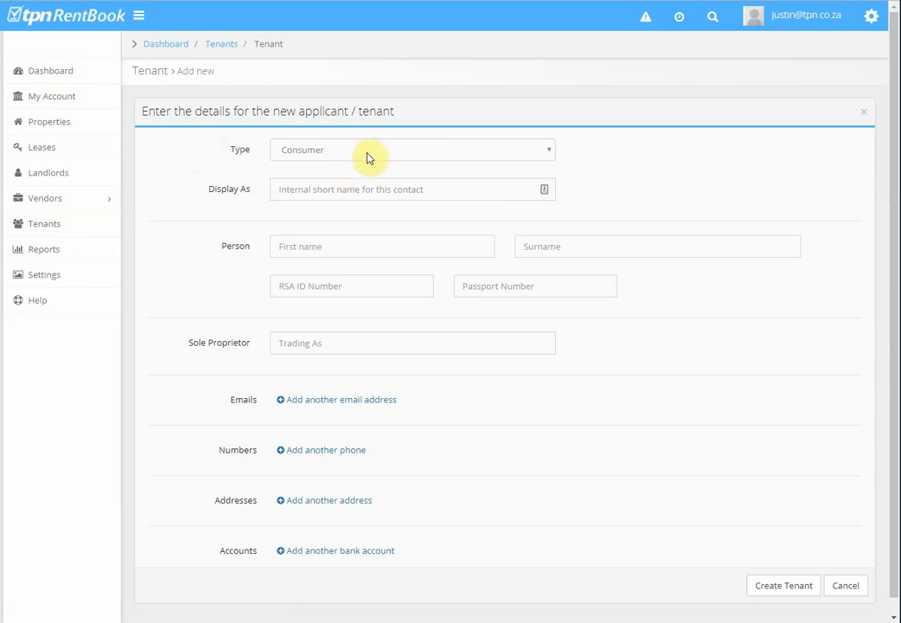
click(412, 149)
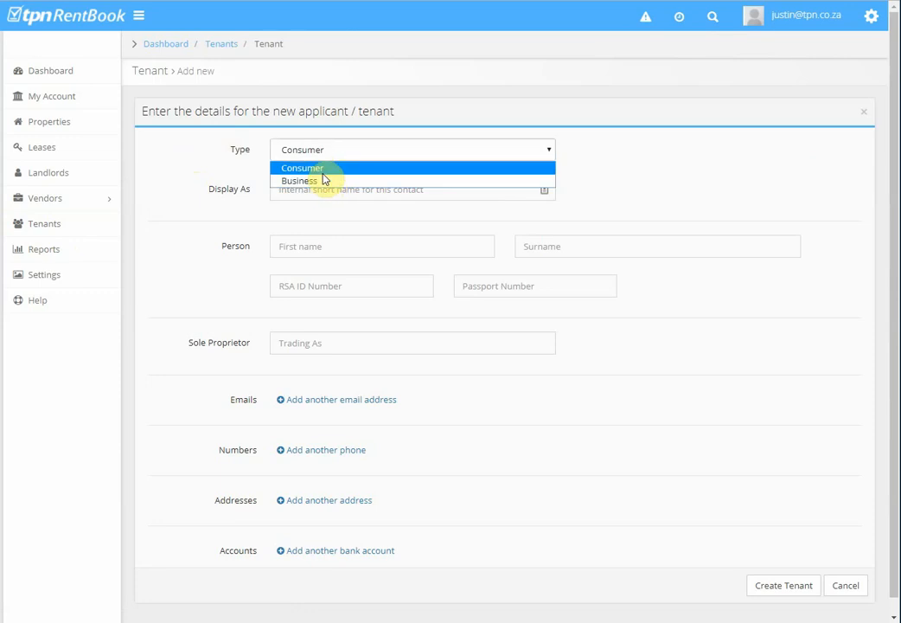
click(302, 167)
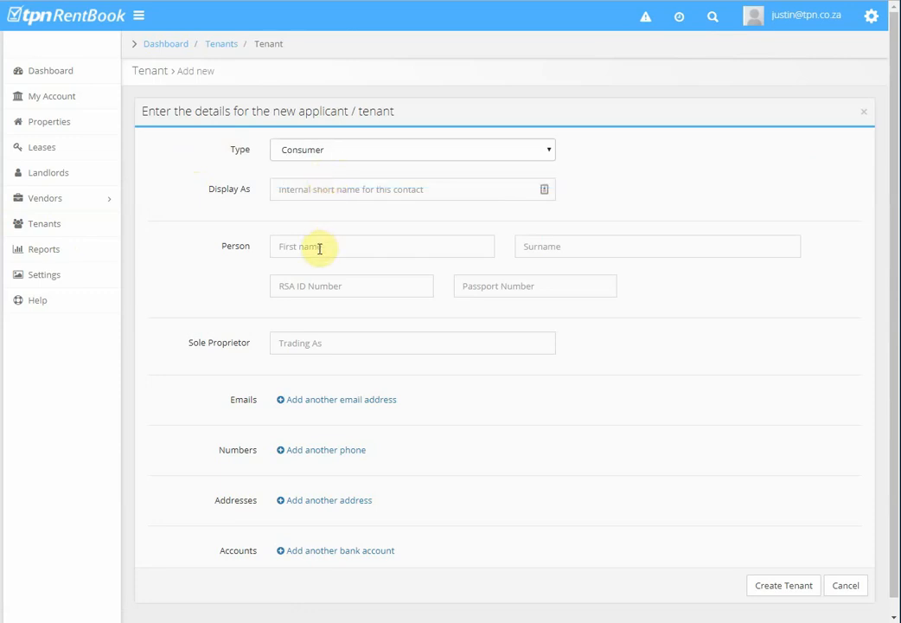
click(381, 245)
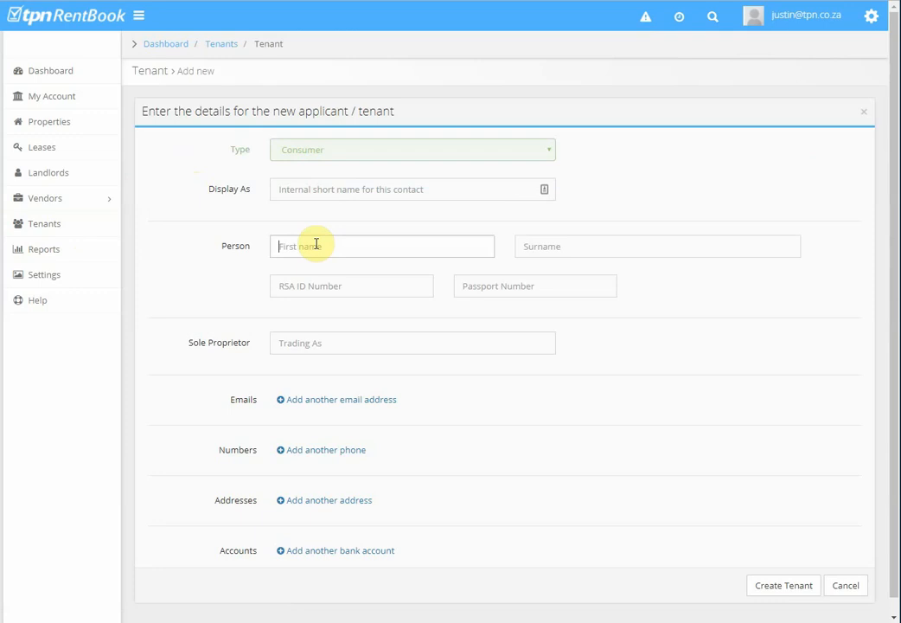
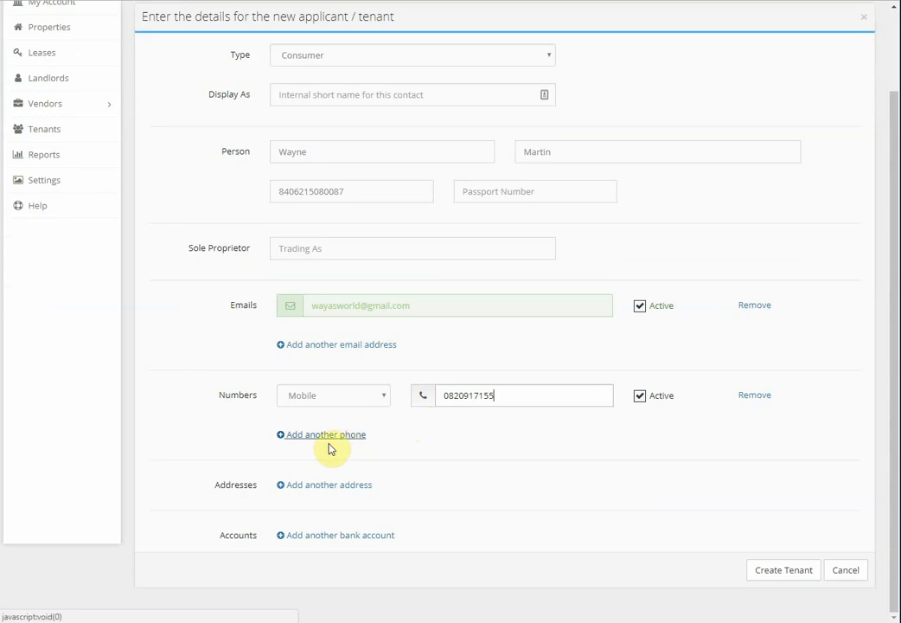
mouse_move(327, 544)
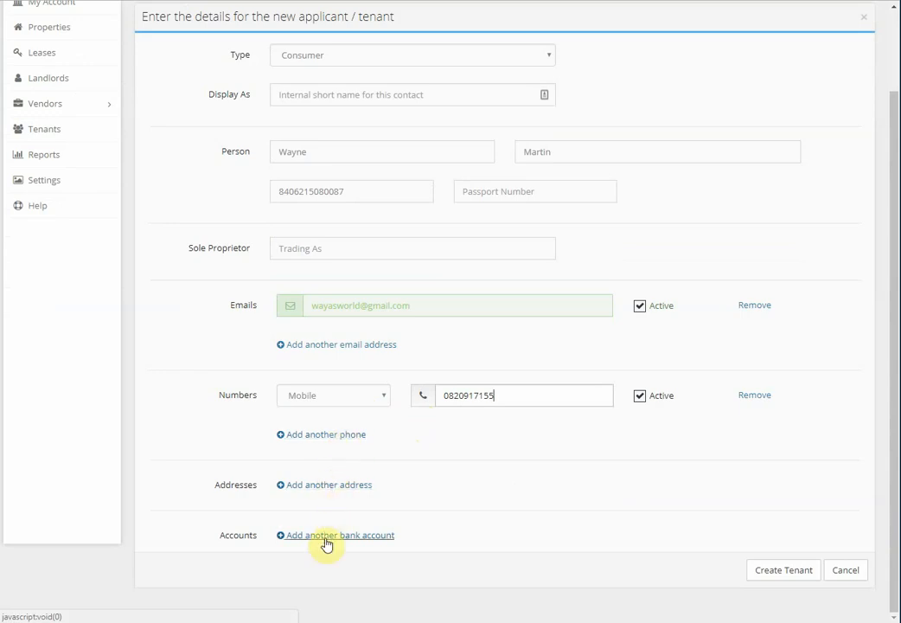
mouse_move(327, 534)
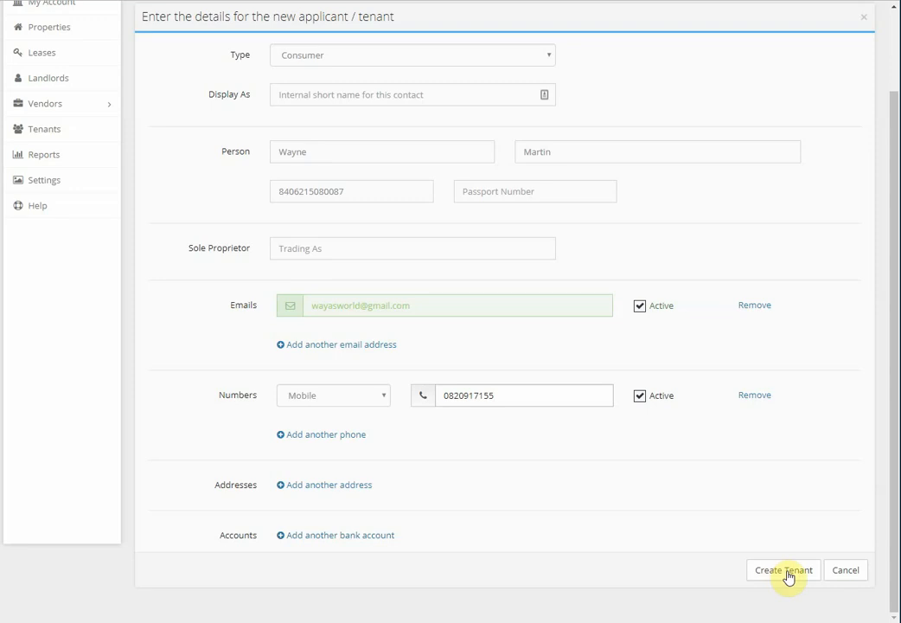
click(782, 571)
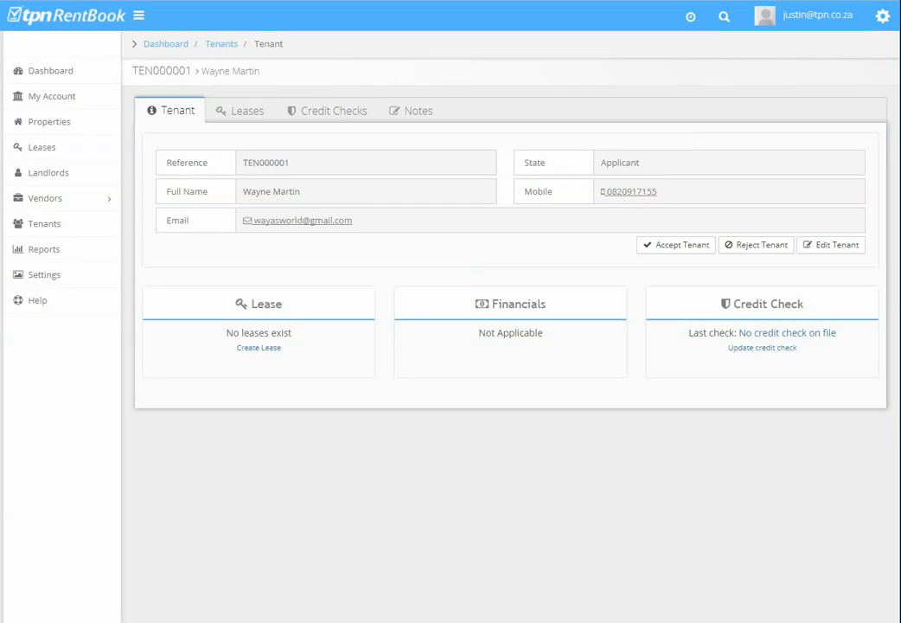